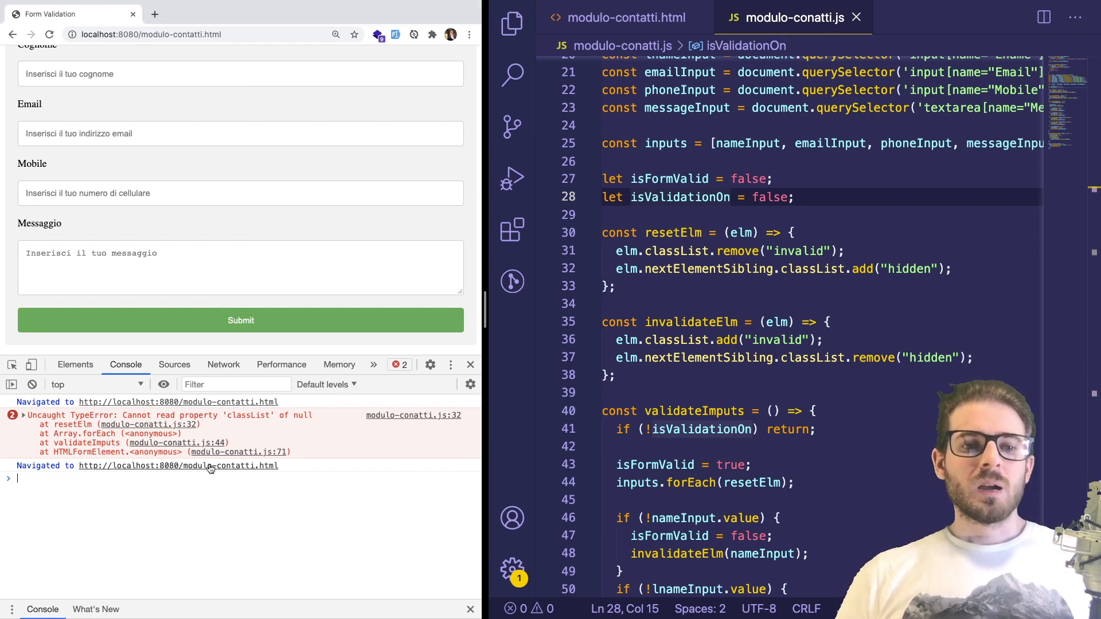
Step: Expand the 'classList of null' TypeError to show its stack through resetElm and validateImputs
click(23, 415)
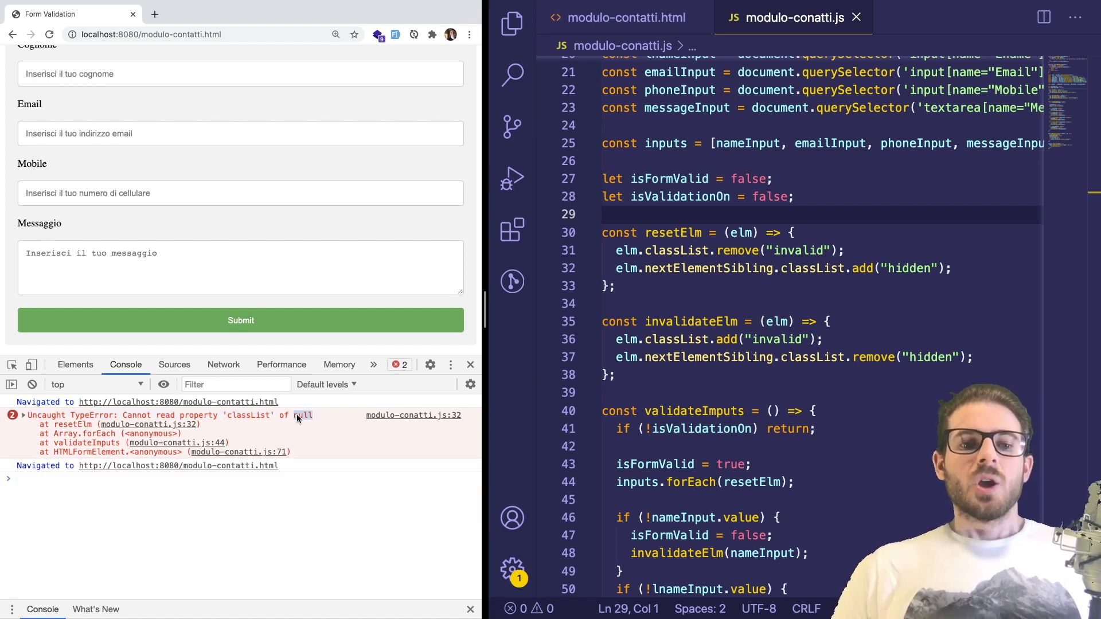
click(23, 415)
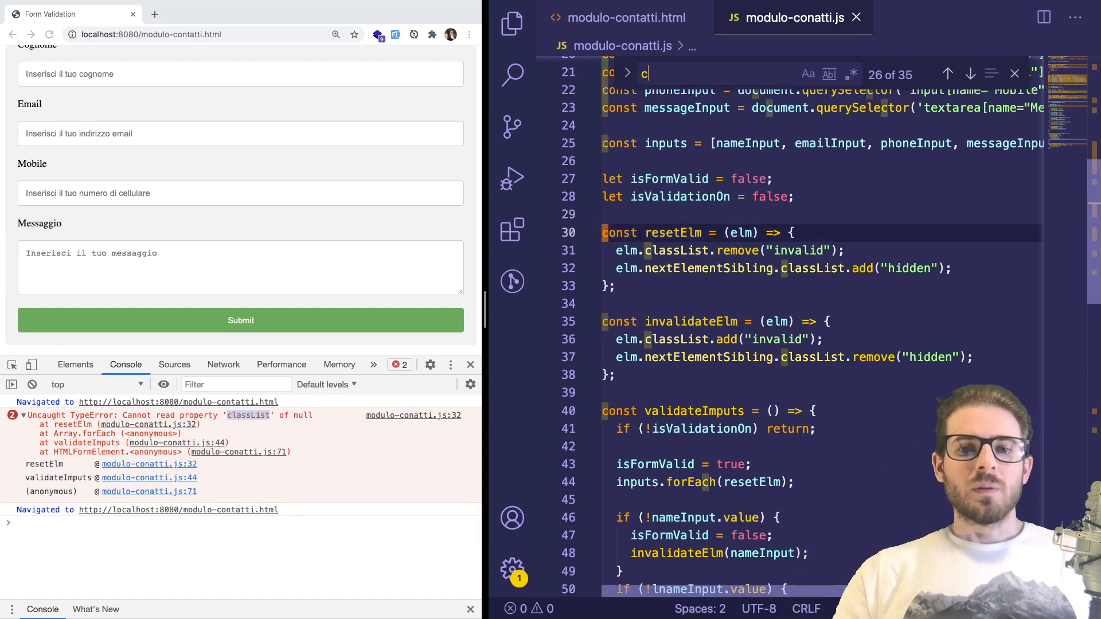
Step: Search modulo-conatti.js for classList and scroll to resetElm's nextElementSibling line 32
text(classList)
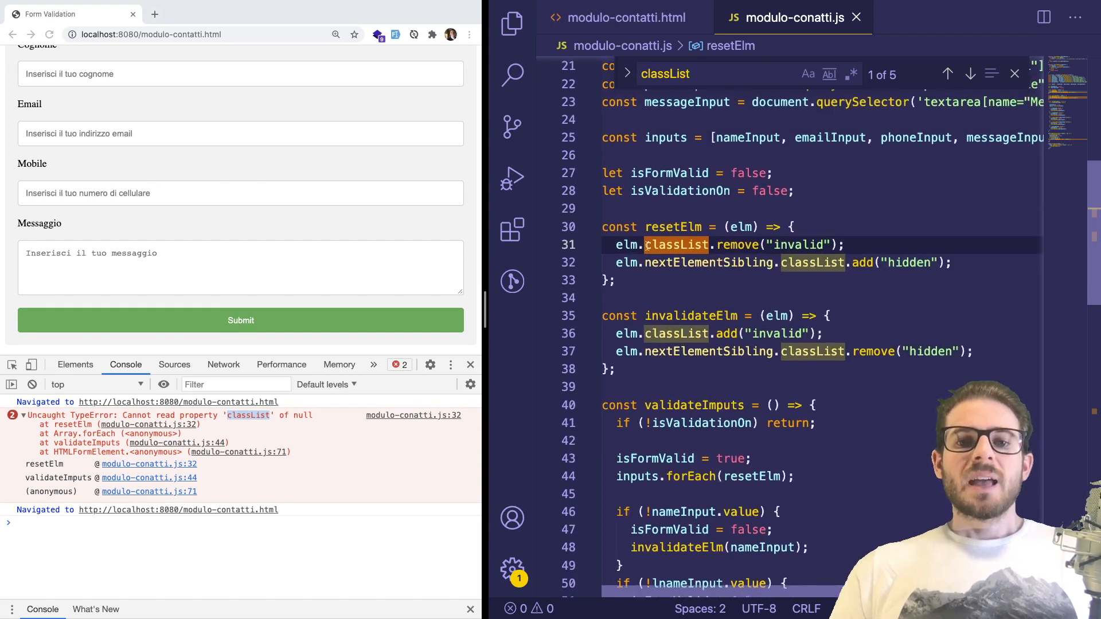
scroll(down, 3)
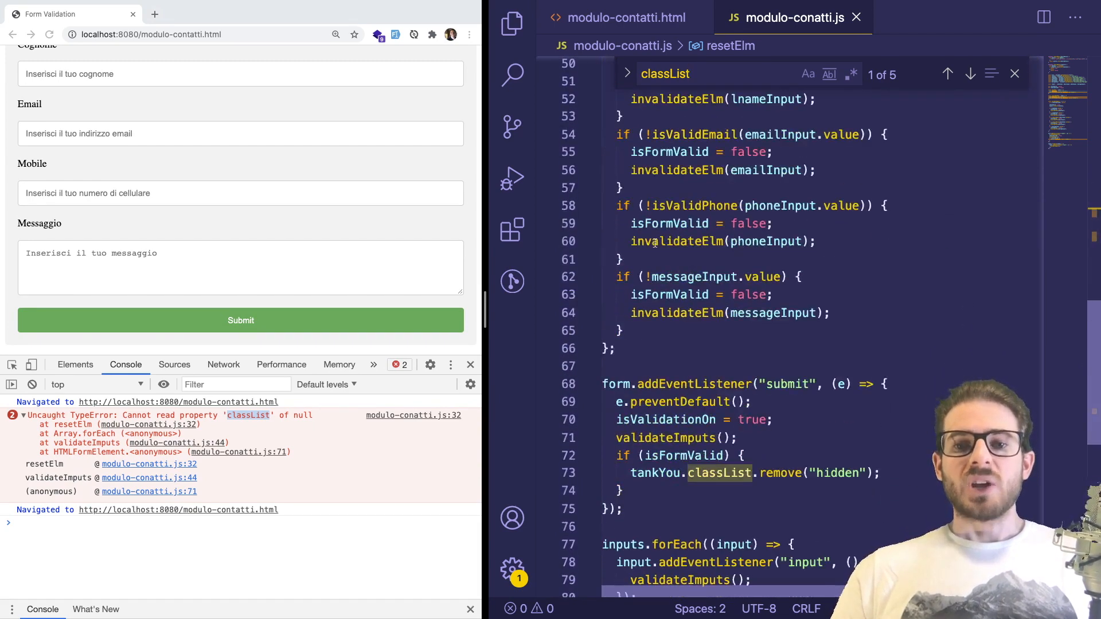
scroll(down, 3)
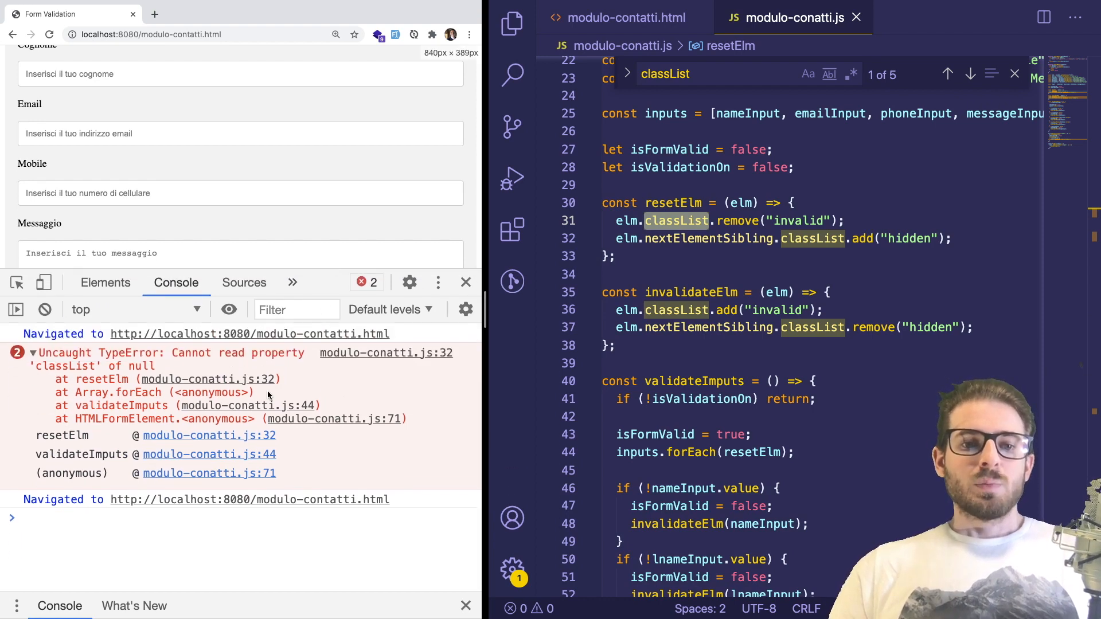
mouse_move(353, 356)
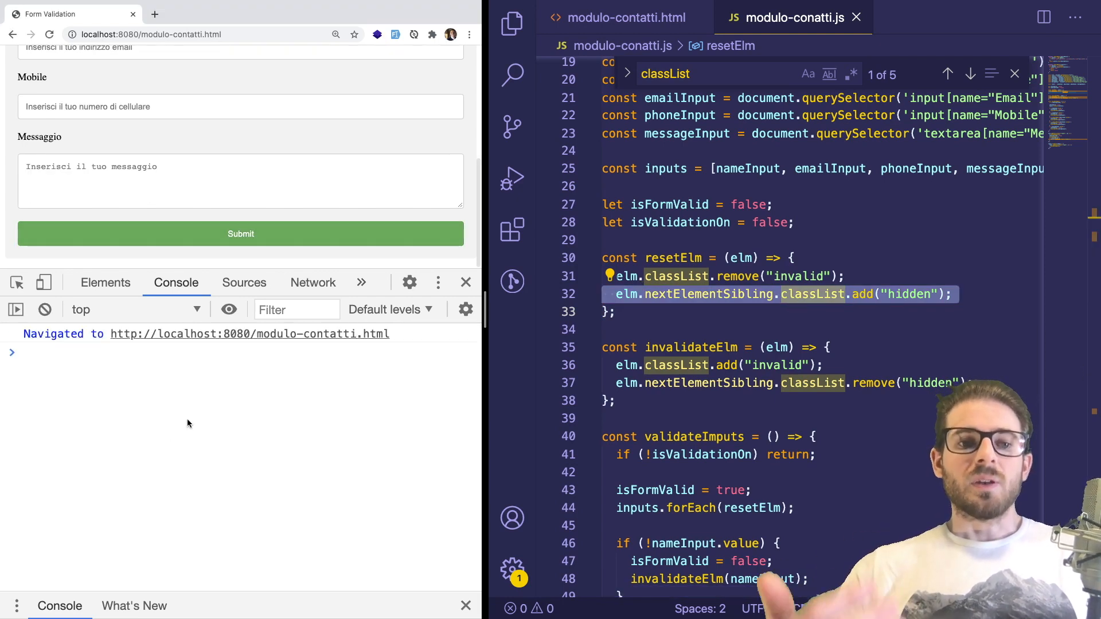
Step: Re-trigger the error, jump to modulo-conatti.js:32 in Sources and set a breakpoint there
click(241, 234)
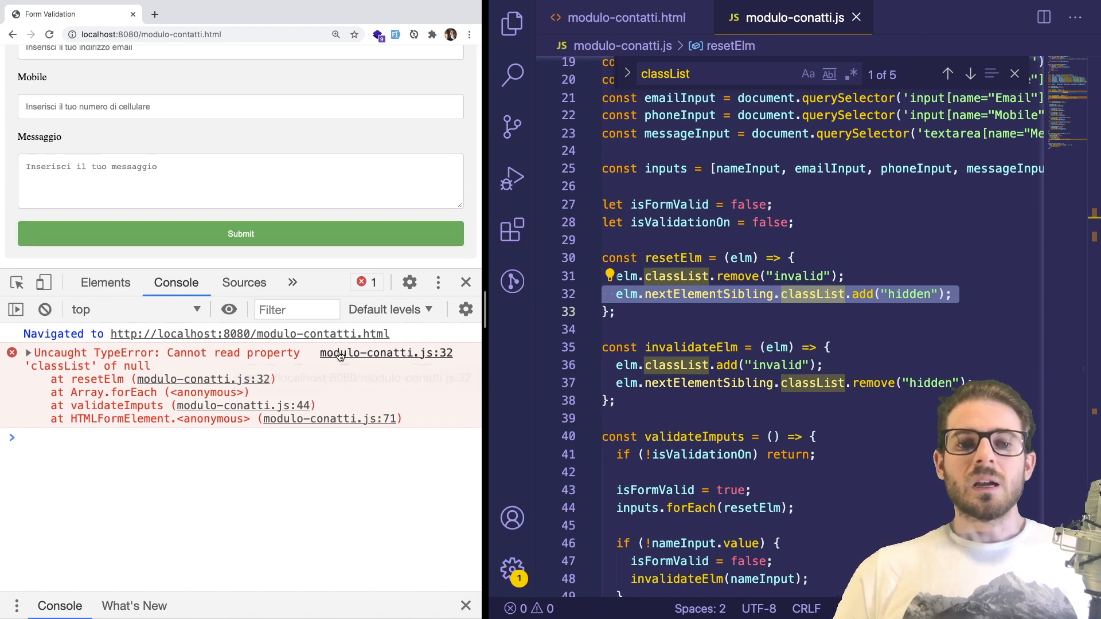
click(244, 283)
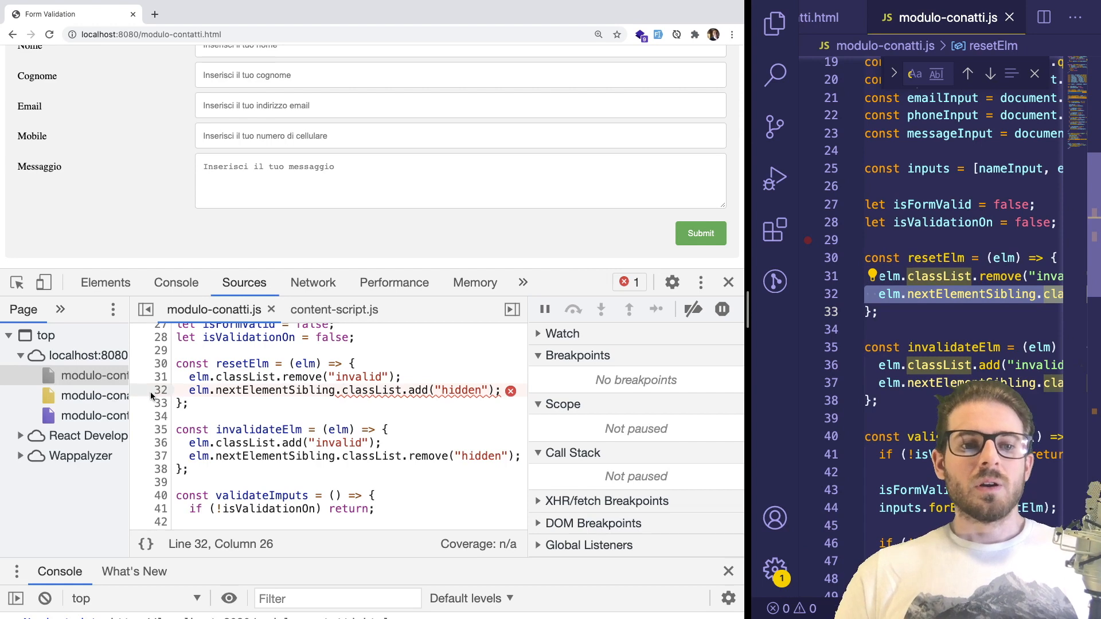
click(158, 390)
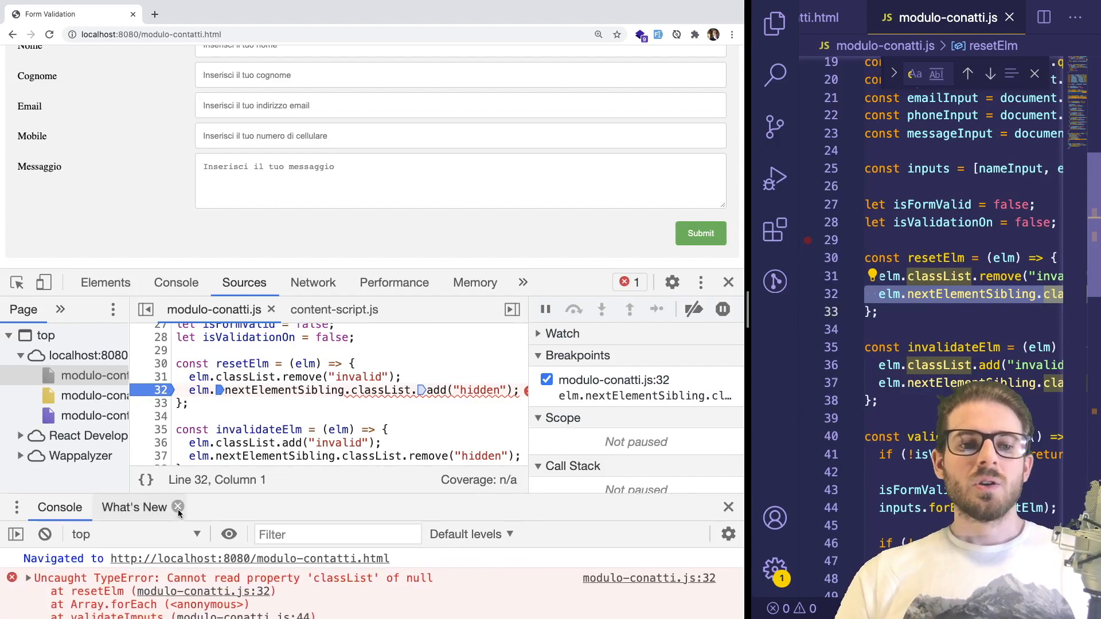
Step: Dismiss What's New and submit the form so execution pauses at line 32 with elm as an input
click(179, 507)
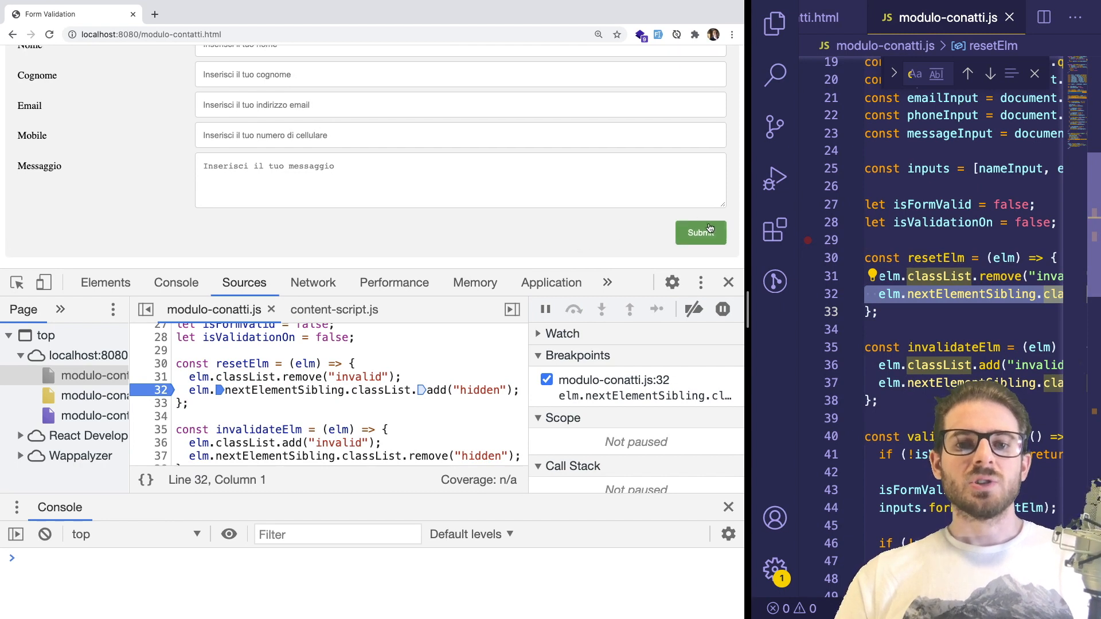
click(700, 232)
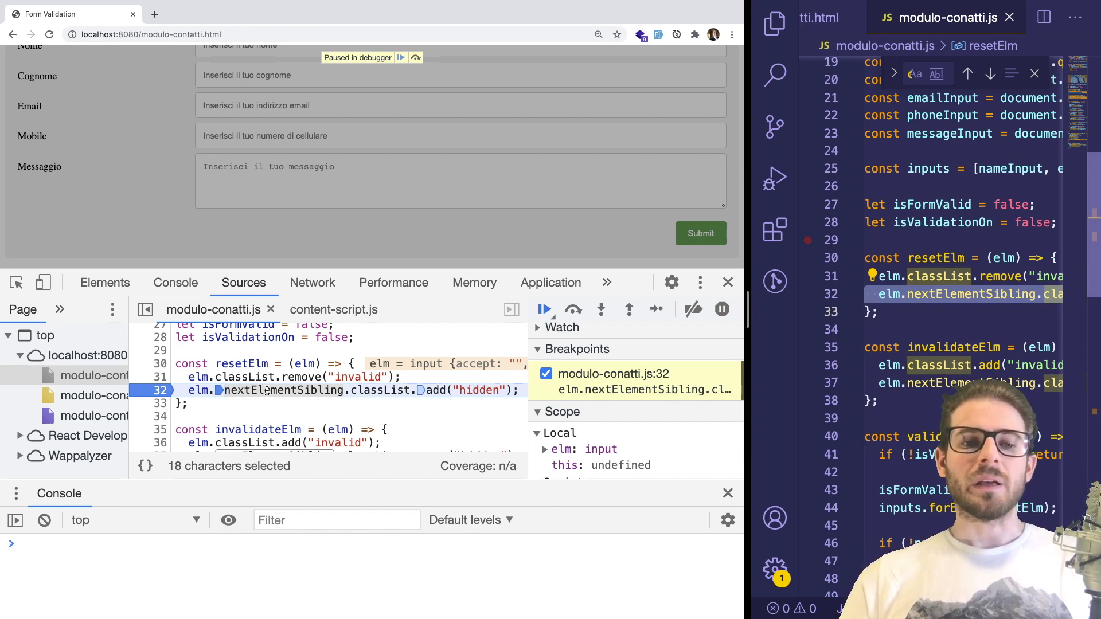
mouse_move(281, 391)
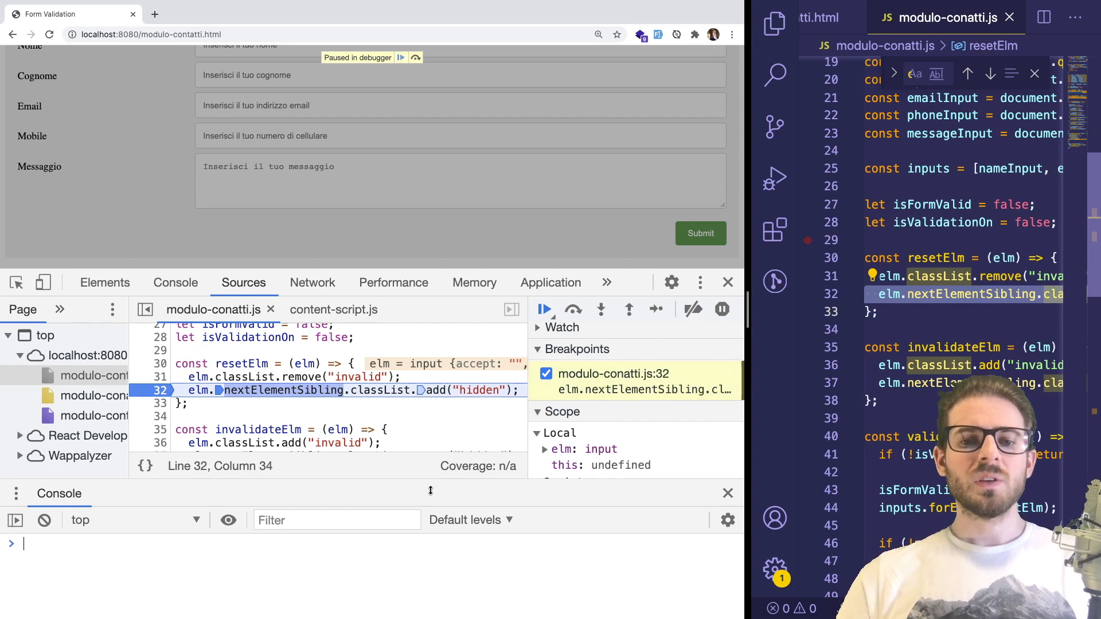
Step: Hide the console drawer from the DevTools ⋮ menu to inspect elm, the Name text input
click(700, 282)
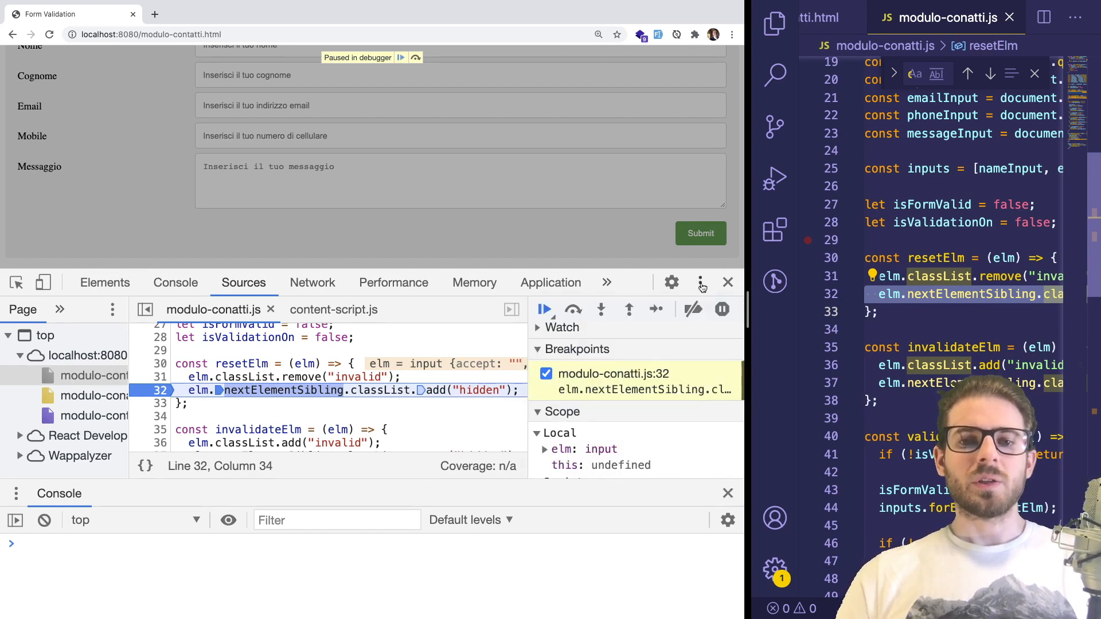
click(700, 282)
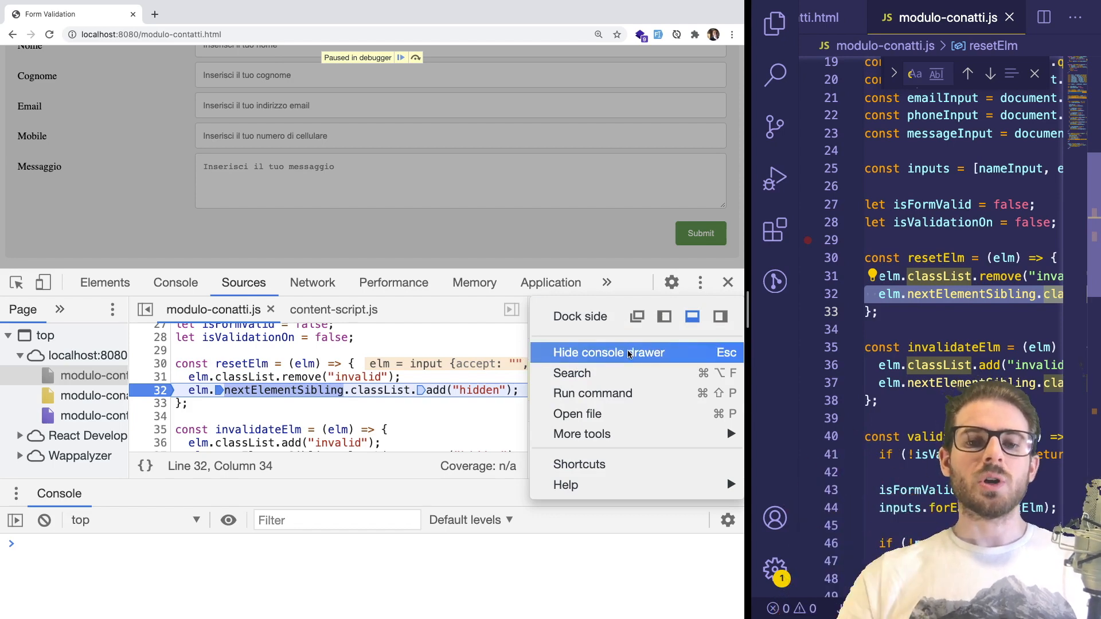
click(609, 353)
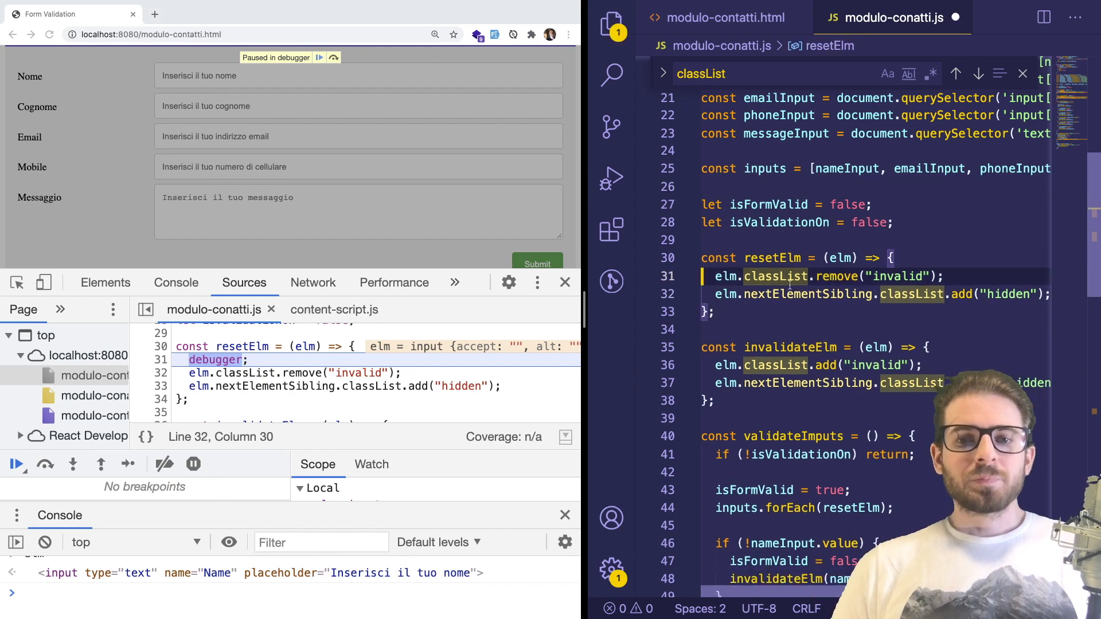
Step: Highlight nextElementSibling in resetElm and compare it with the form's HTML nesting
double_click(807, 294)
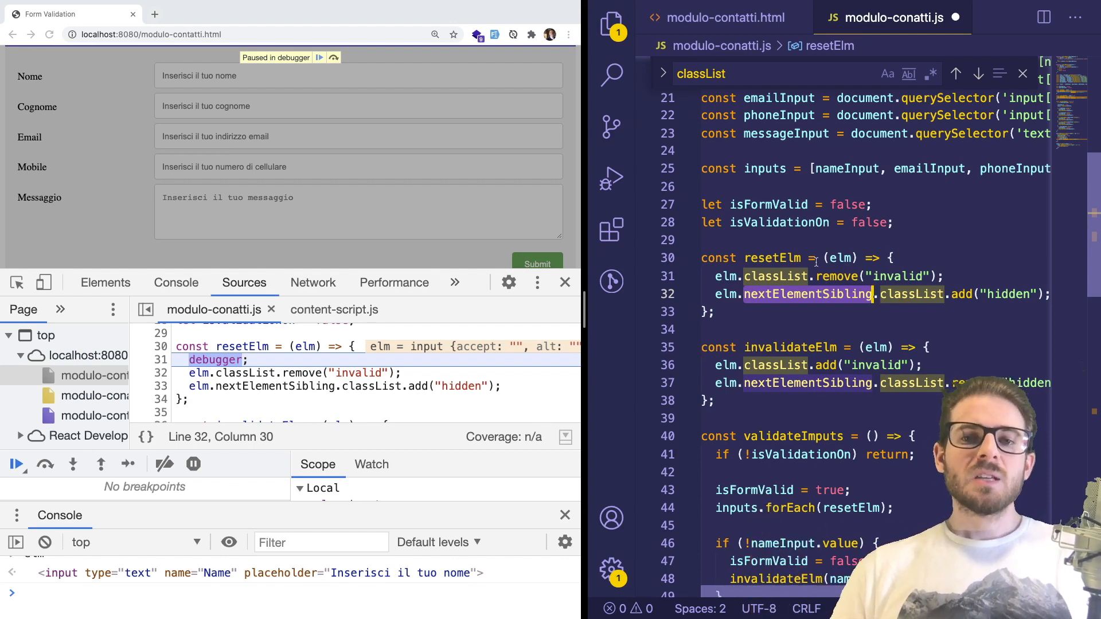
click(721, 17)
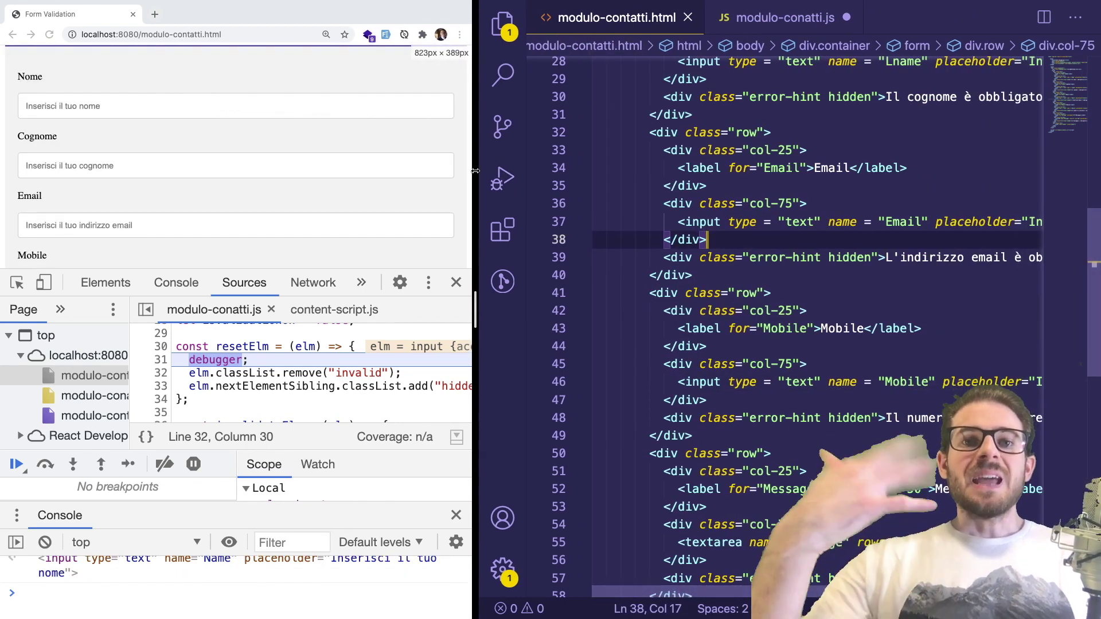
click(781, 17)
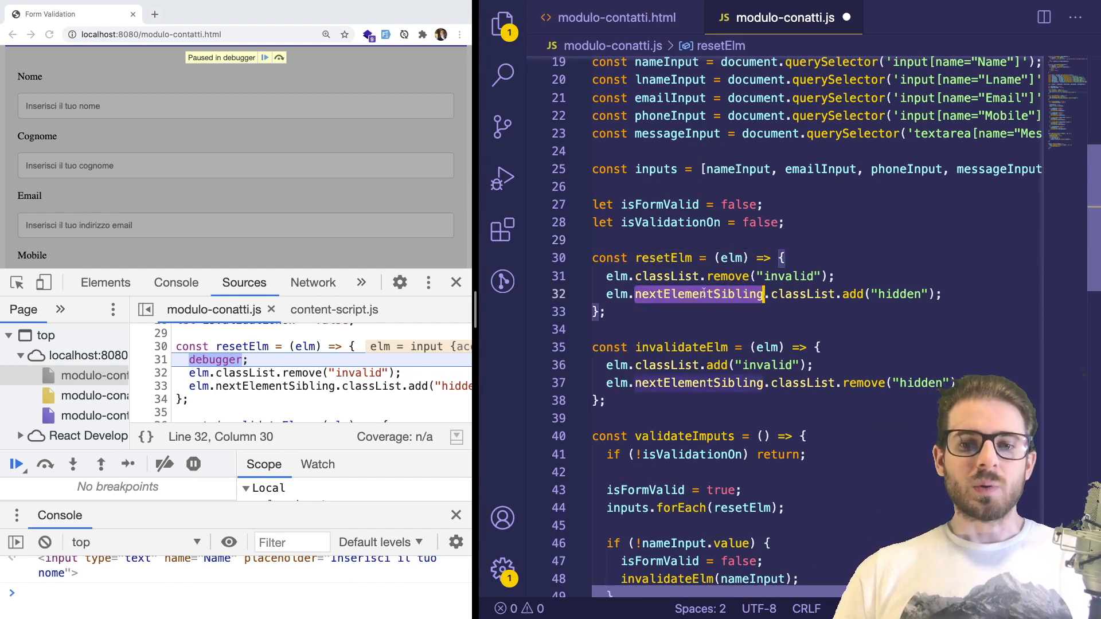
Step: Look up the nextElementSibling reference page on w3schools in a second browser tab
click(154, 14)
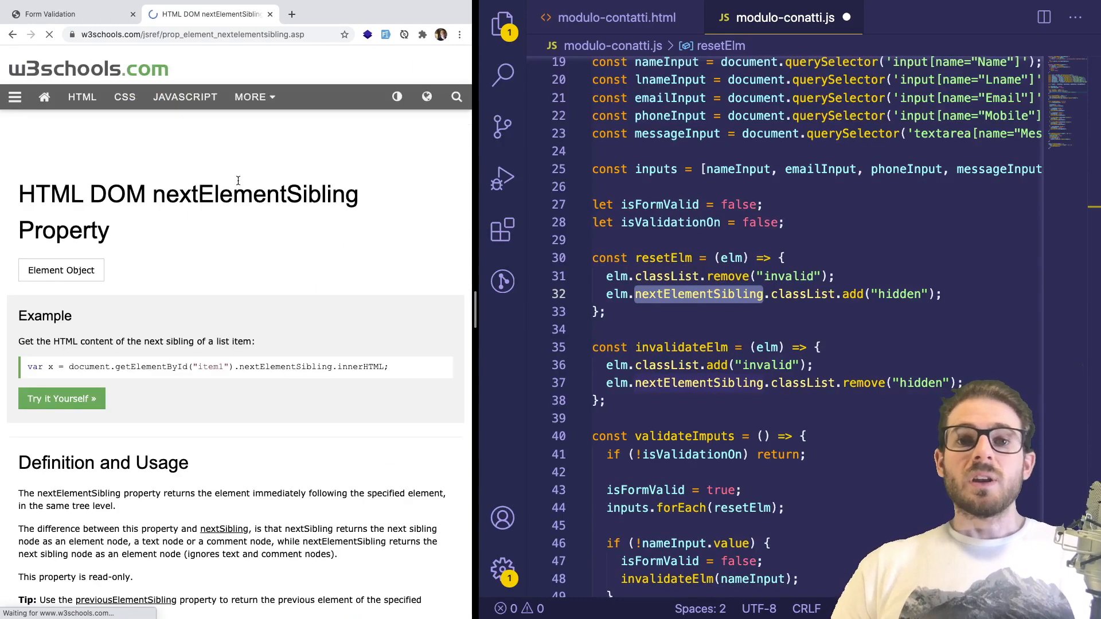
scroll(down, 3)
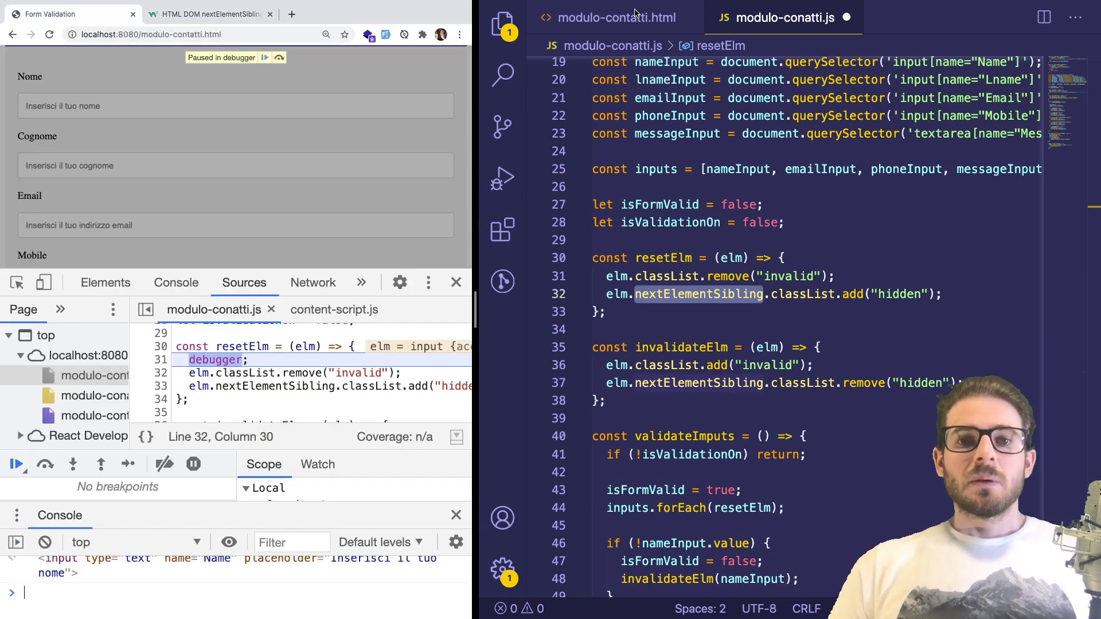
Step: Insert a blank line after the Email input inside its col-75 wrapper in modulo-contatti.html
click(614, 17)
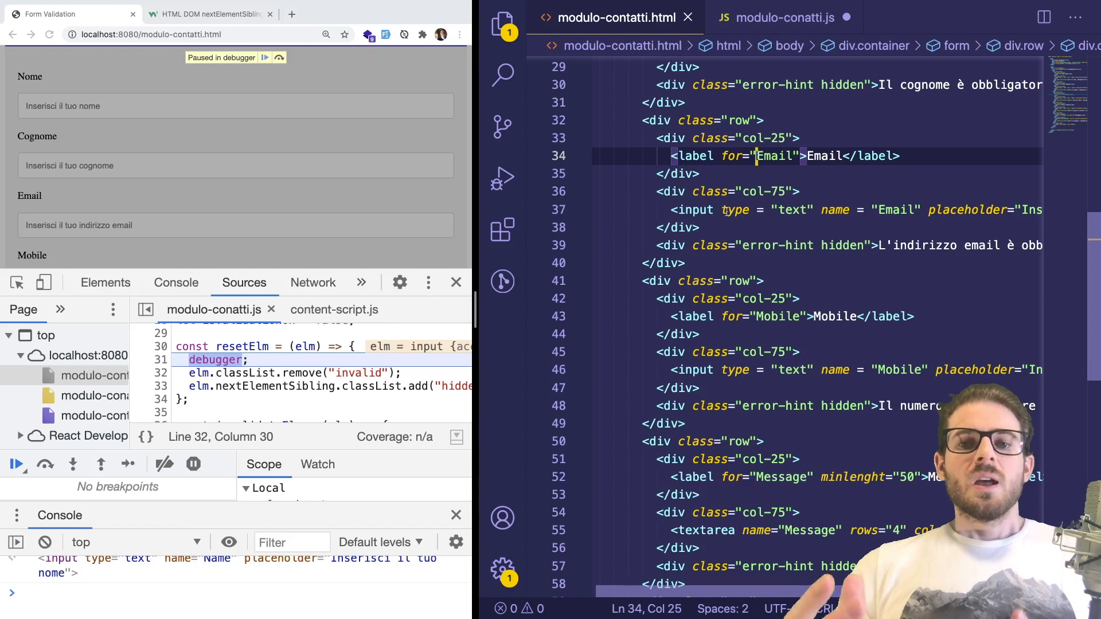
click(671, 209)
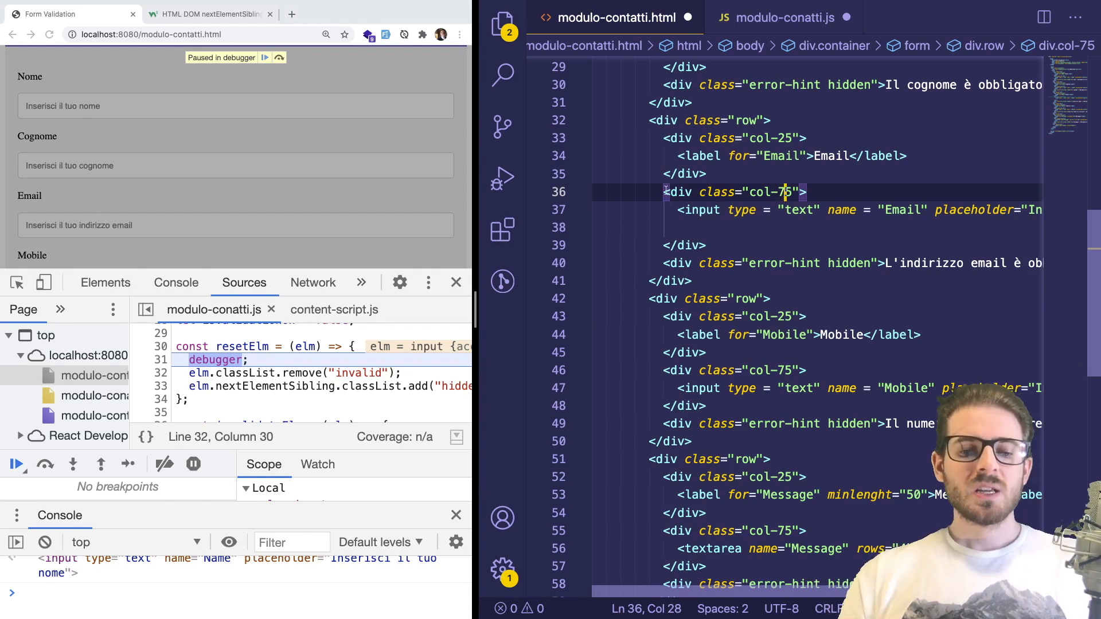
Step: Change line 32 to elm.parentElement.nextElementSibling and try moving the email error div into the wrapper
click(791, 17)
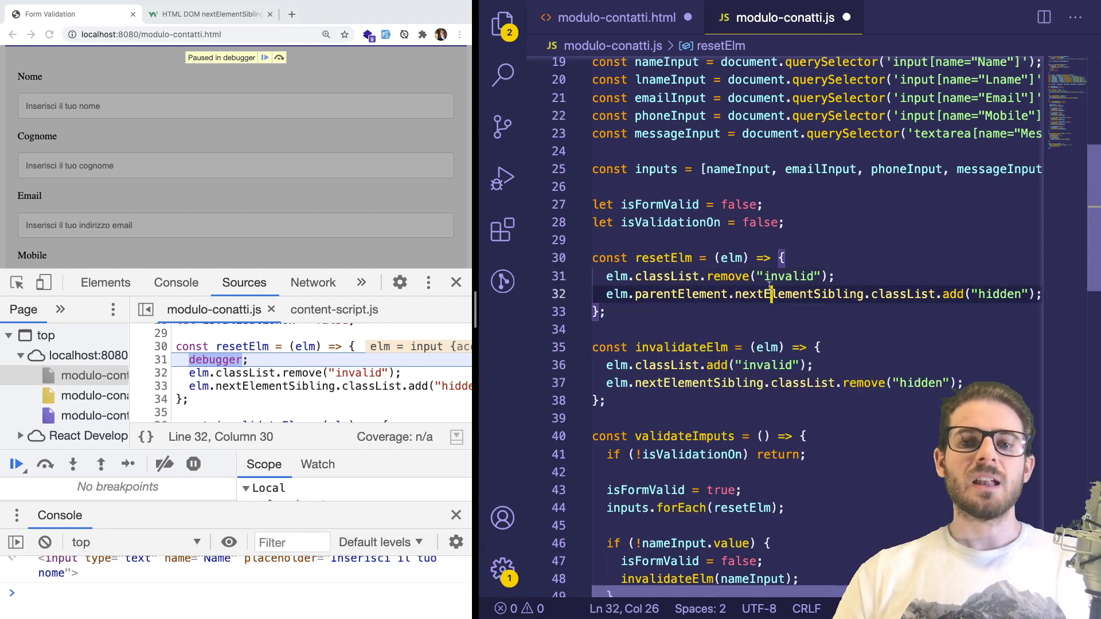
click(608, 18)
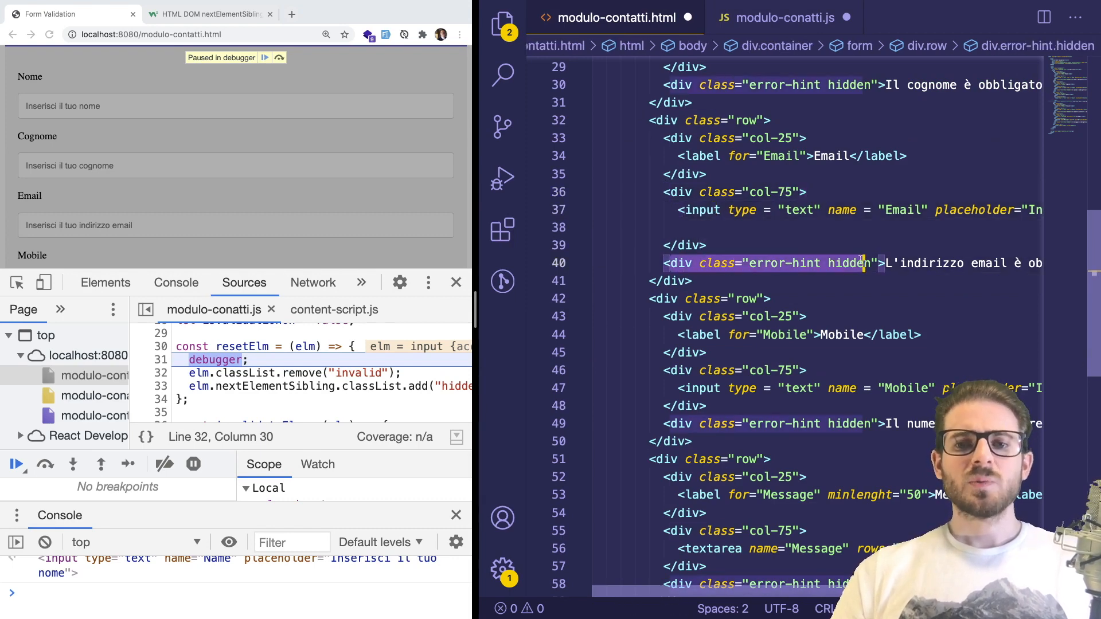
click(786, 262)
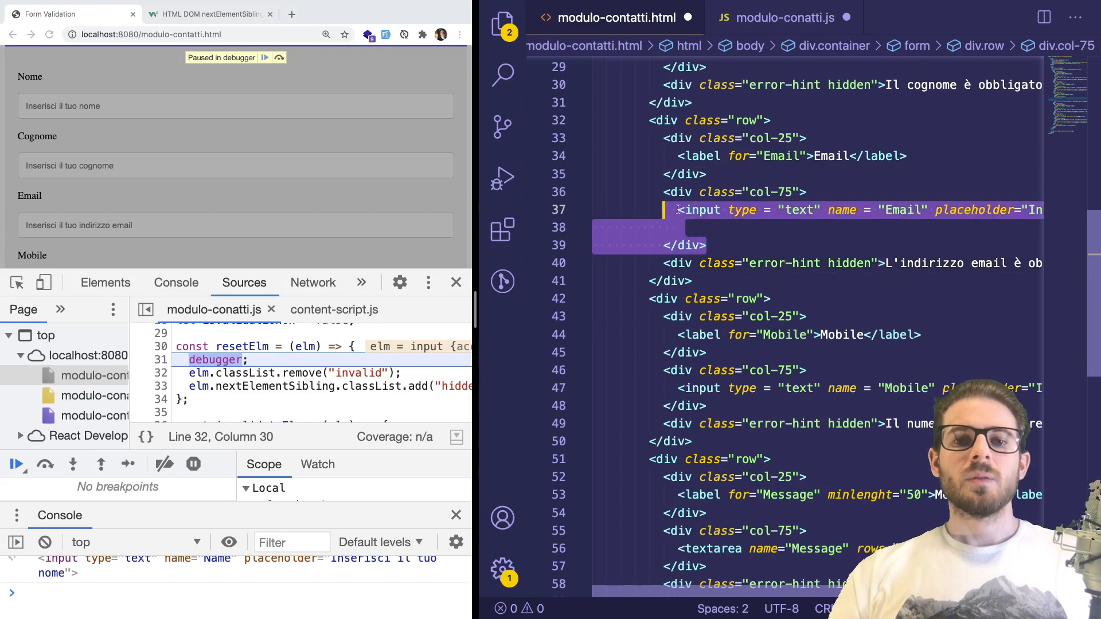
click(776, 263)
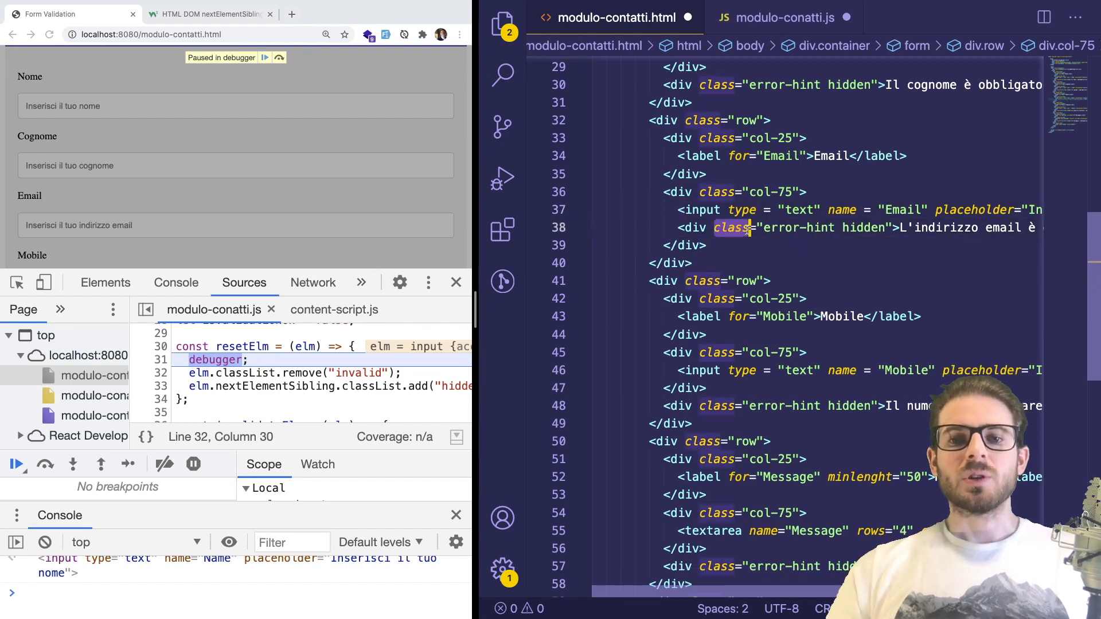
Step: Leave the HTML error div in its original place and return to the validation script
click(757, 210)
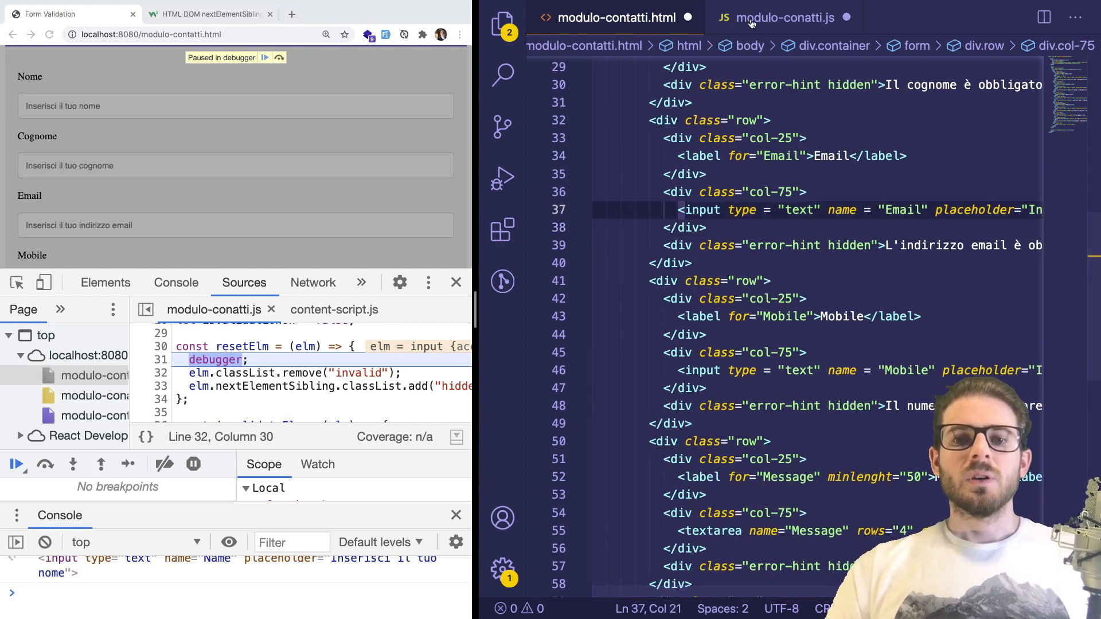
click(784, 17)
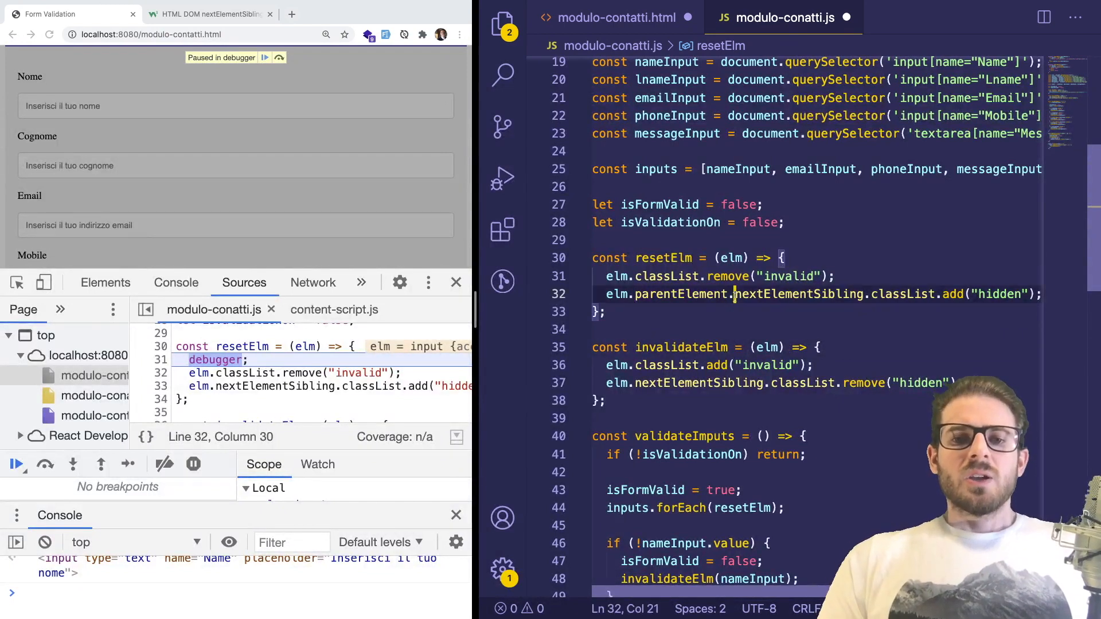
Step: Add id="email-error" to the Email error-hint div in the form HTML
click(610, 18)
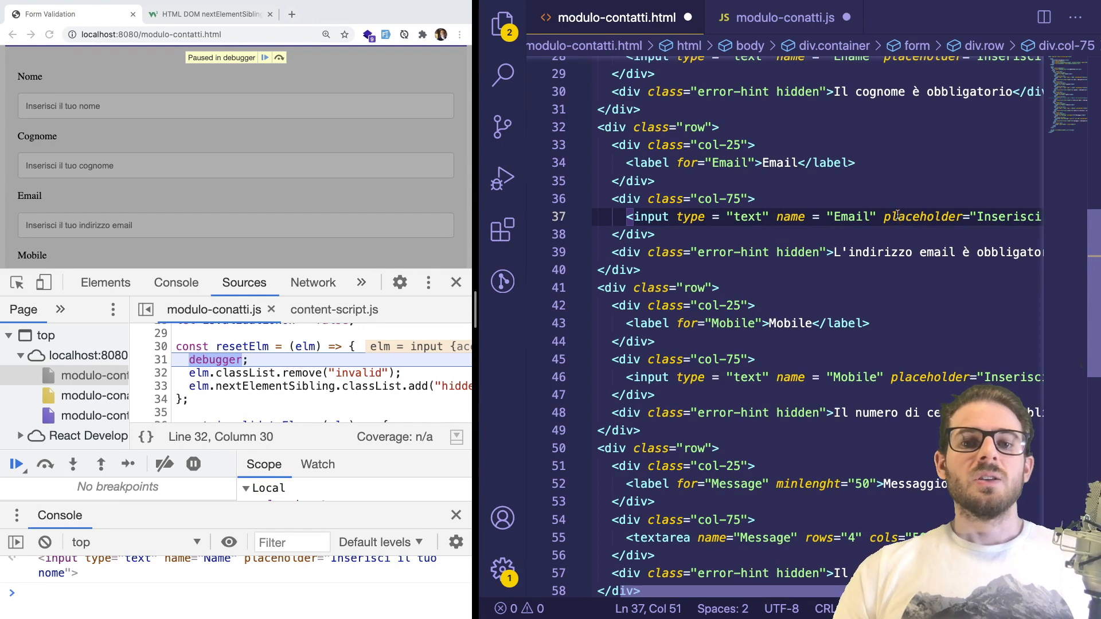
text(id=)
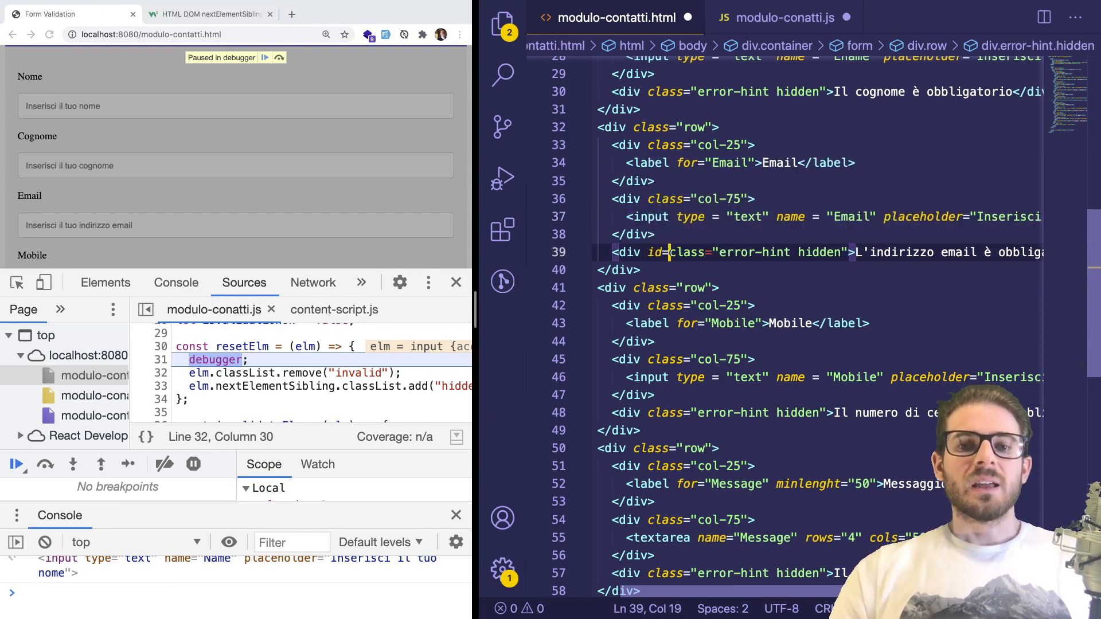
text(email-error")
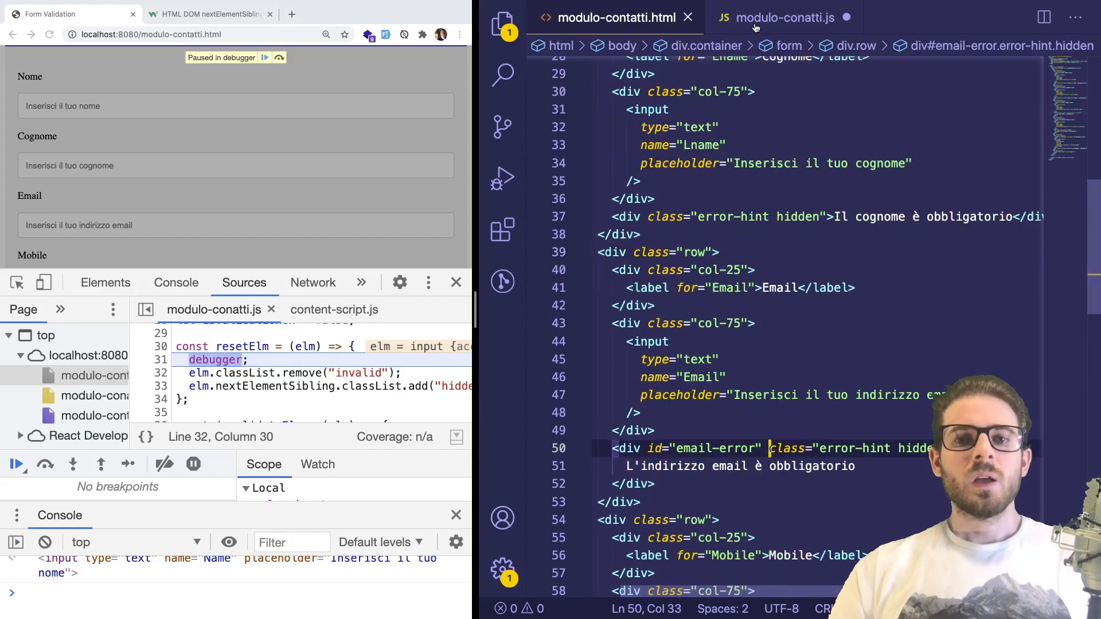
scroll(down, 3)
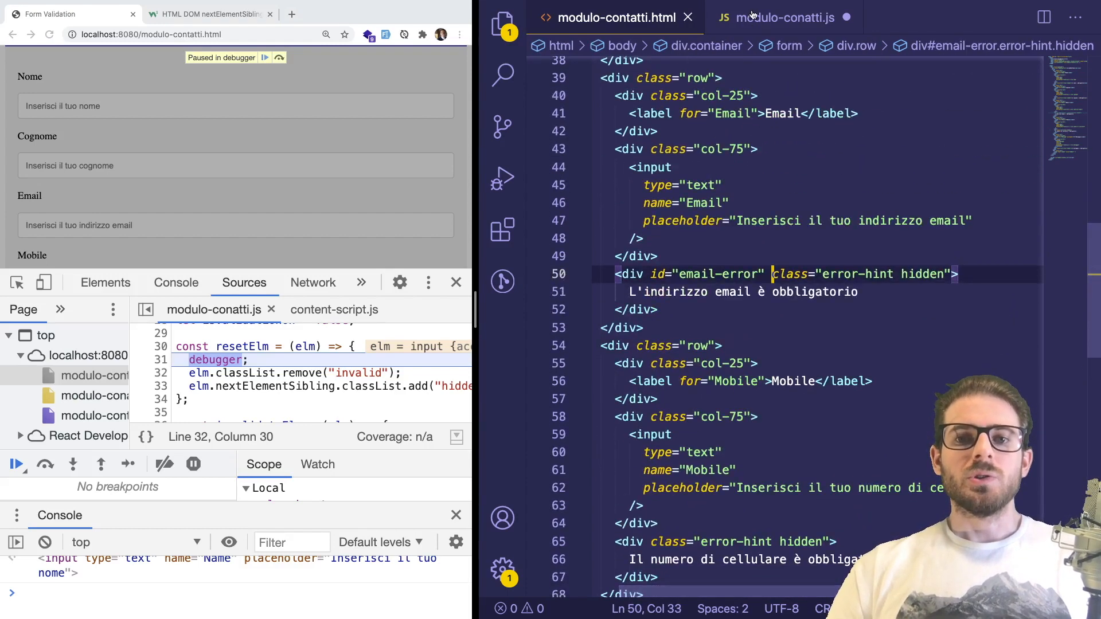
click(786, 17)
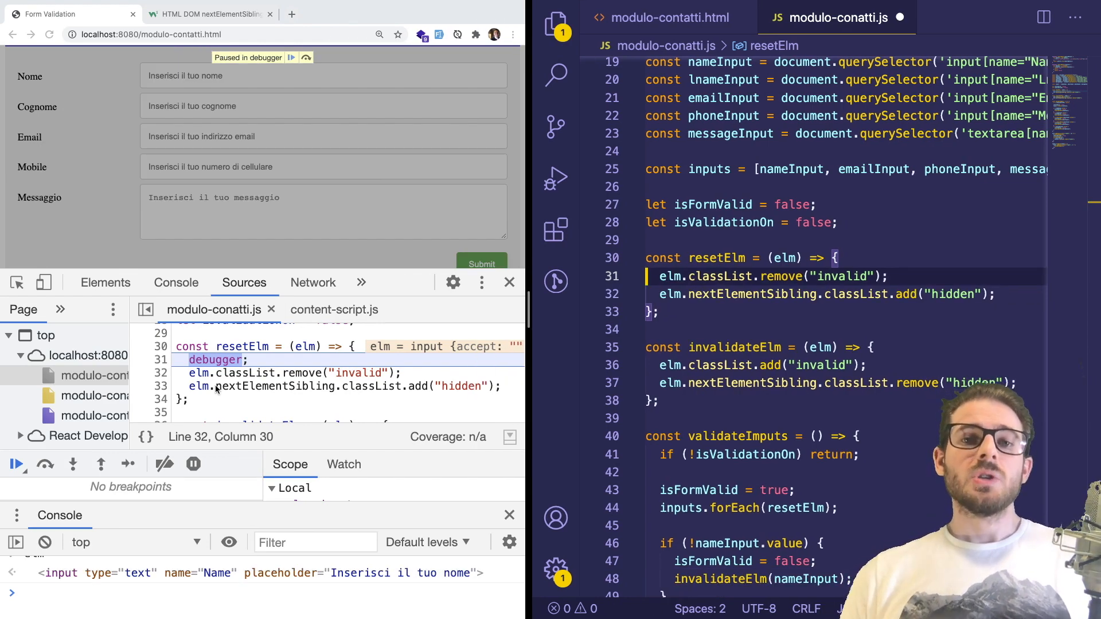
mouse_move(212, 414)
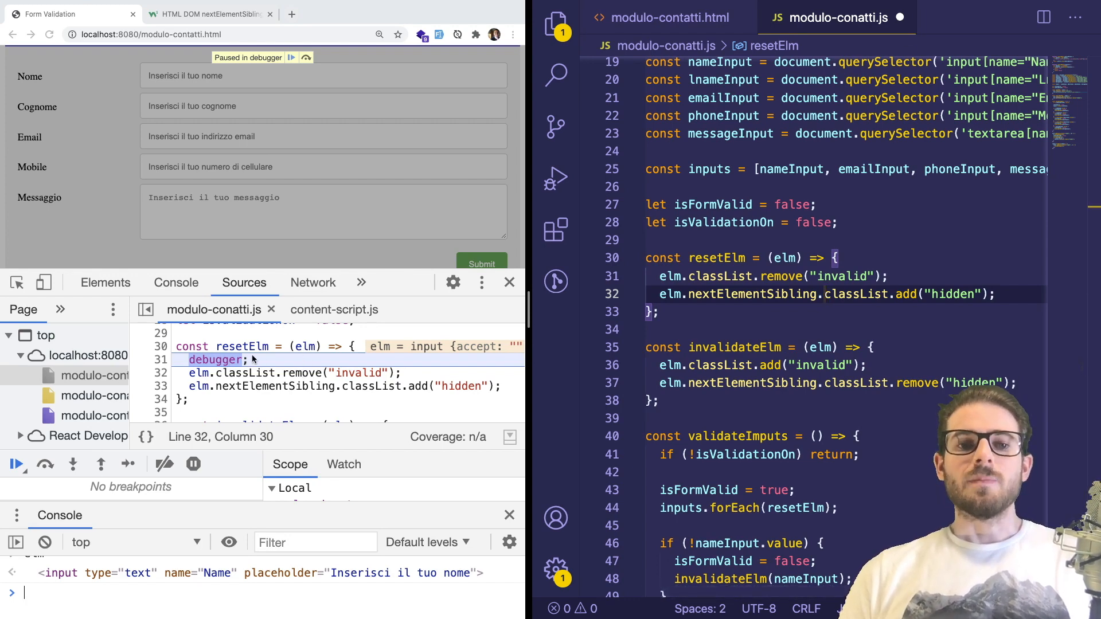
mouse_move(305, 347)
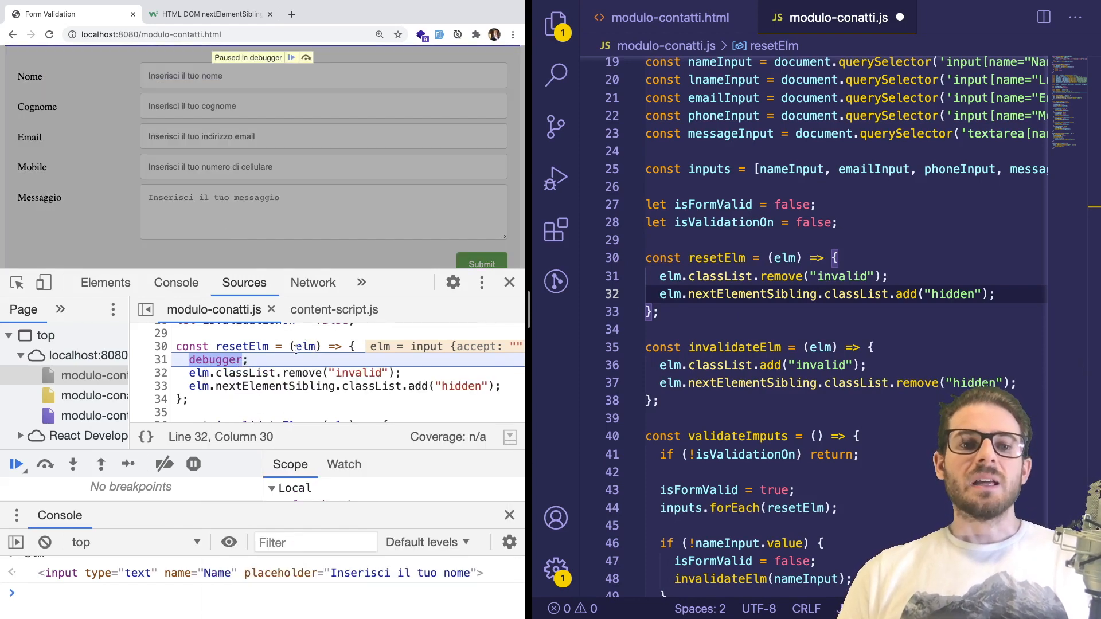
mouse_move(198, 373)
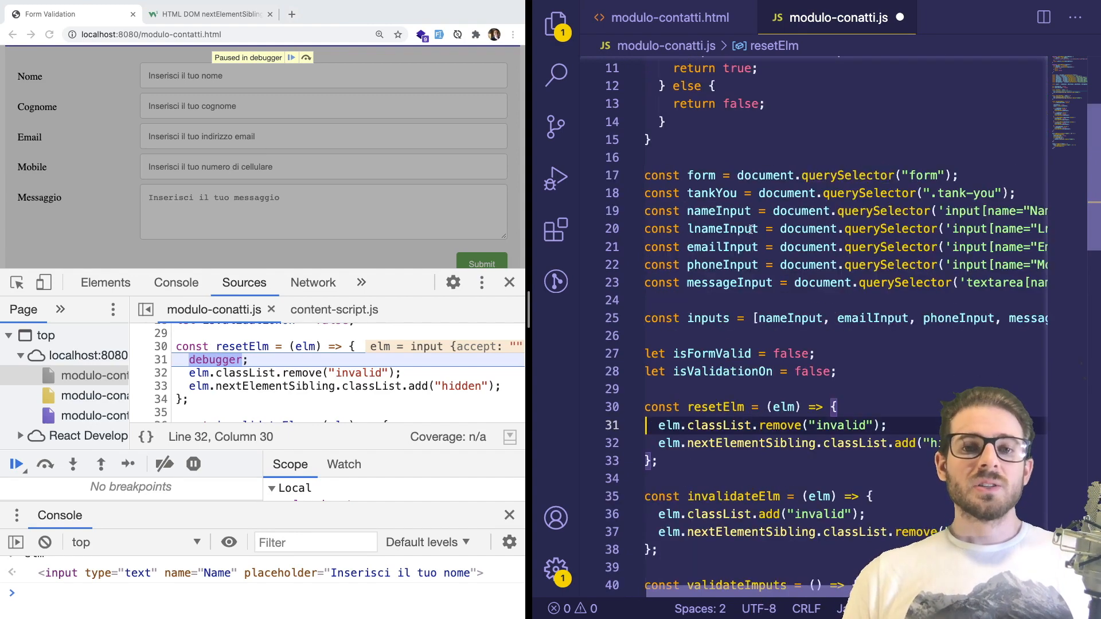
scroll(down, 3)
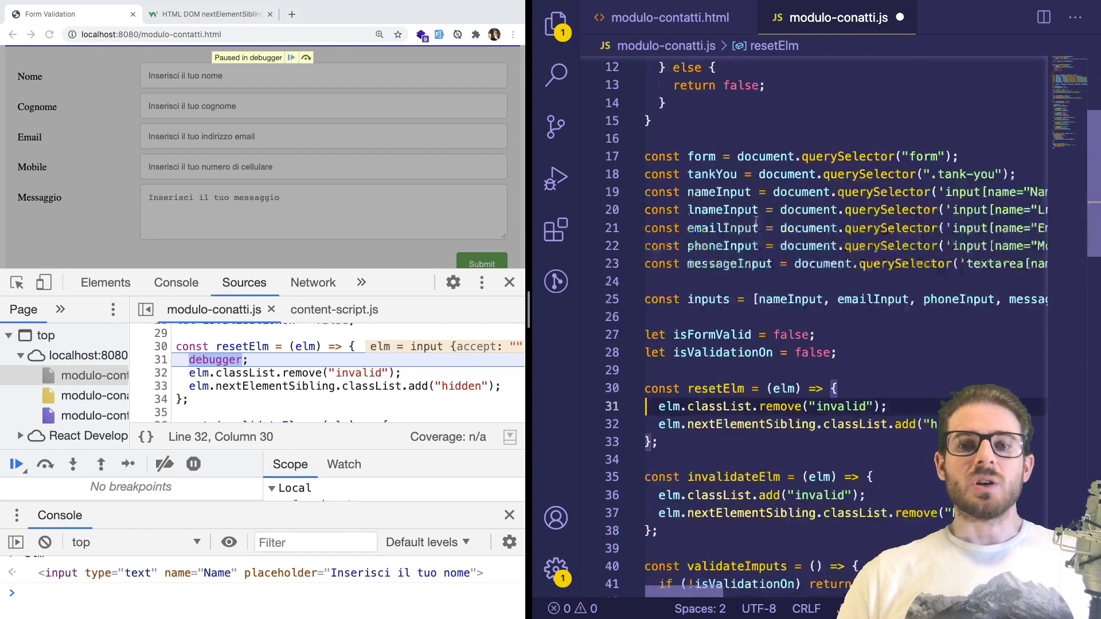
scroll(down, 3)
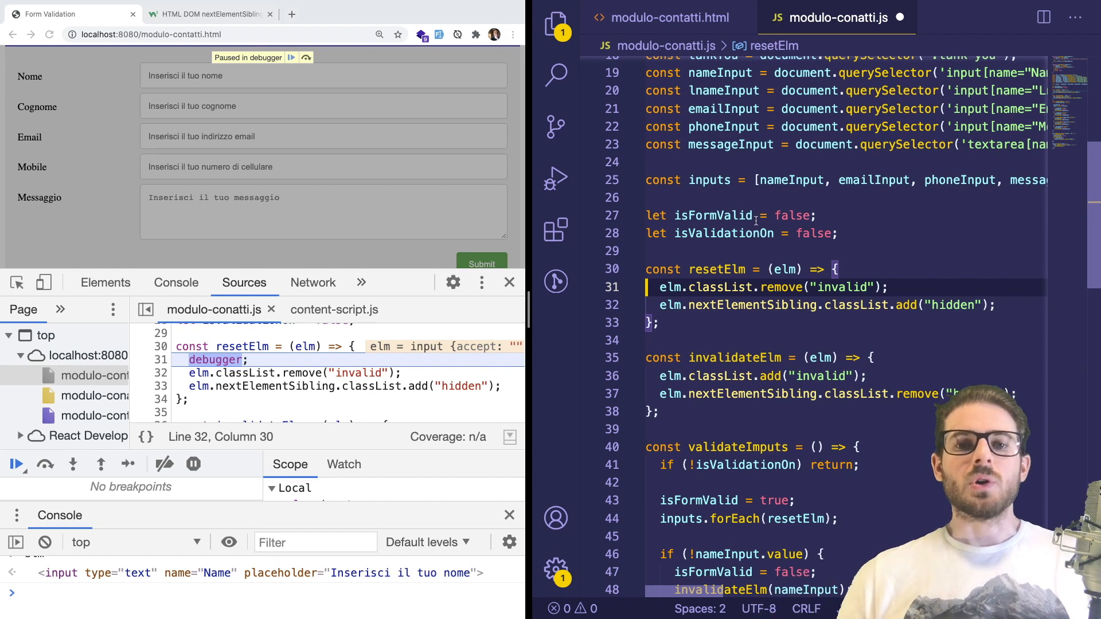
mouse_move(713, 216)
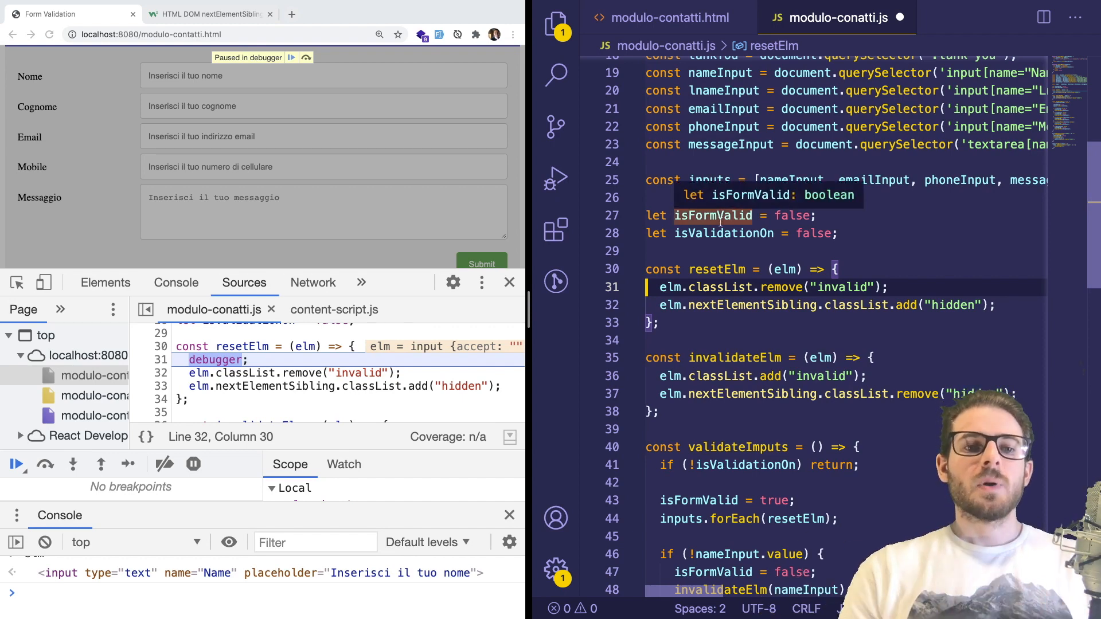